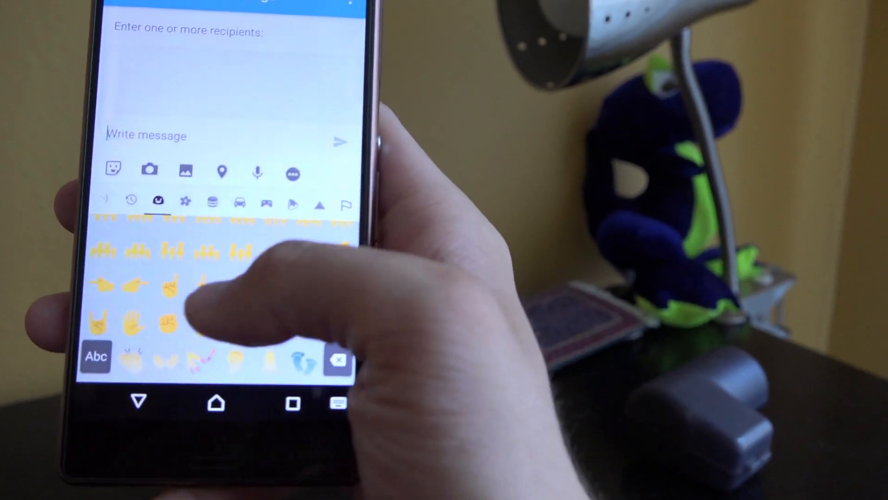
- Open Battery usage in Settings to see 60% charge with about 1 day 3 hrs remaining
click(96, 356)
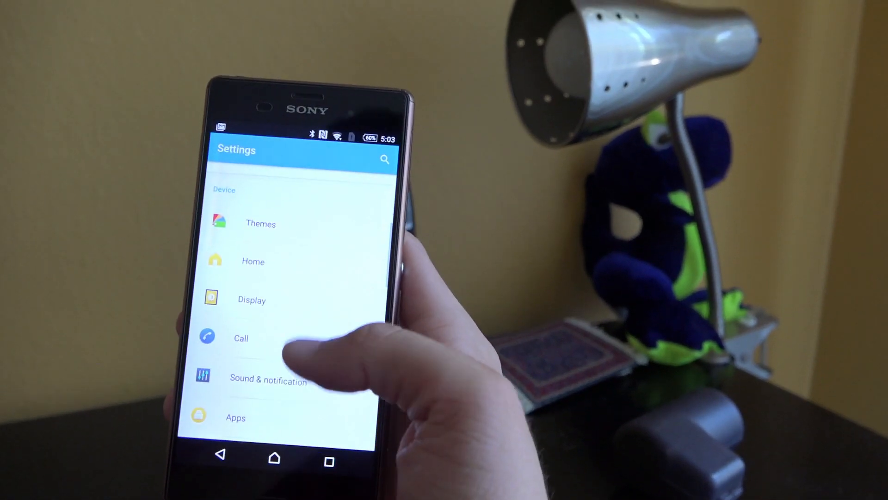
scroll(up, 3)
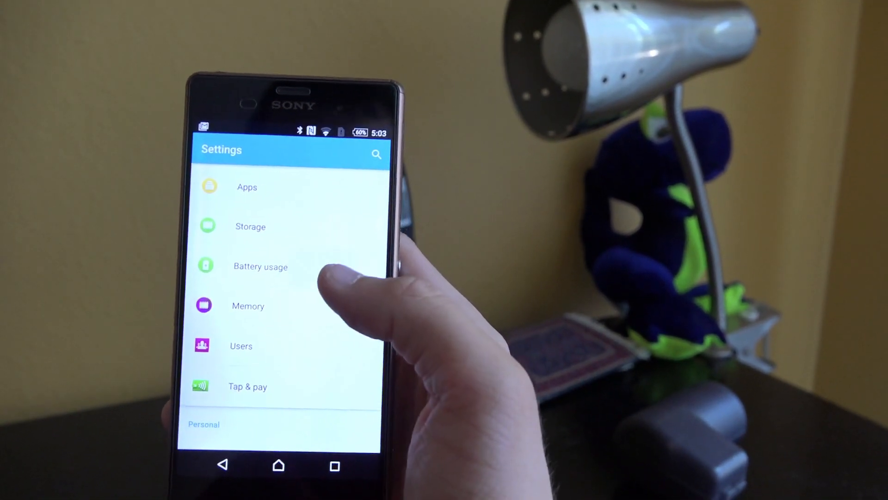
click(260, 267)
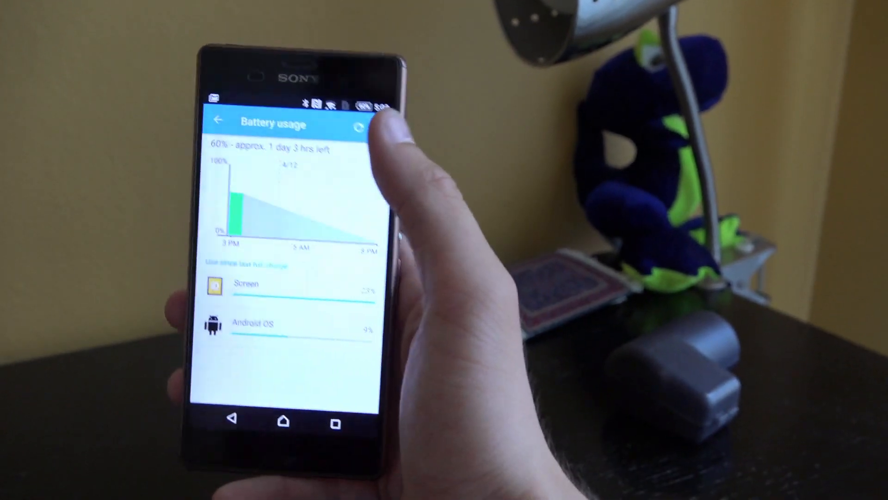